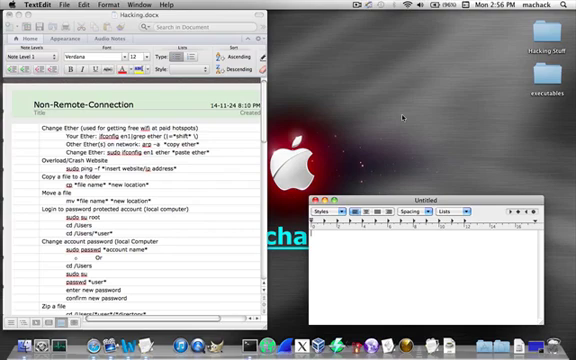
mouse_move(264, 114)
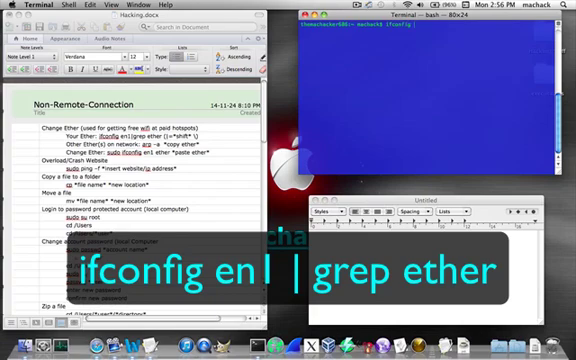
Run ifconfig en1 | grep ether to display en1's current ether address
type("ifconfig en1 |")
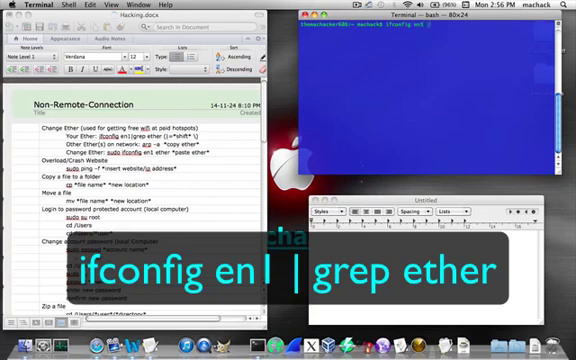
type("ifconfig en1 | grep ether")
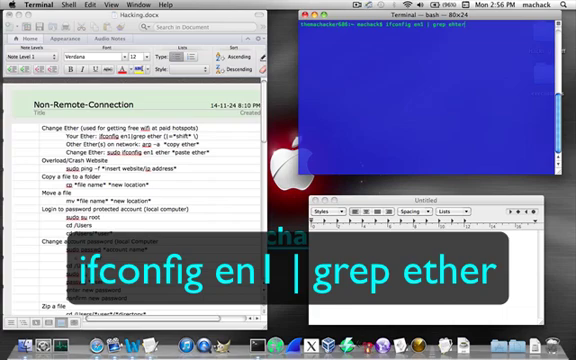
key("Return")
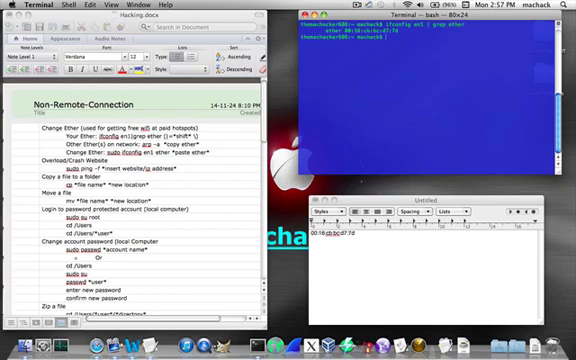
Run arp -a to list network devices with their MAC addresses
type("arp -a")
type("sudo ifconfig en1 ether 0c:27:ed:5c:7b:2b")
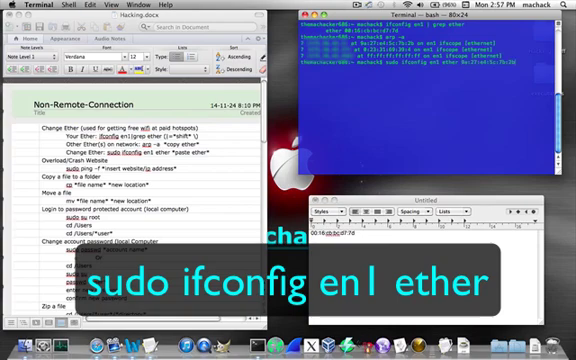
Execute the sudo ifconfig en1 ether command assigning the other device's MAC address
key("Return")
type("ifconfig en1 | grep ether")
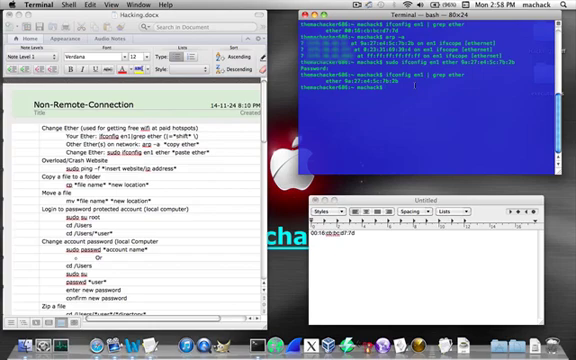
Enter sudo ifconfig en1 ether with the original MAC address to restore it
type("sudo ifconfig en1 ether 0a:27:e4:5c:7")
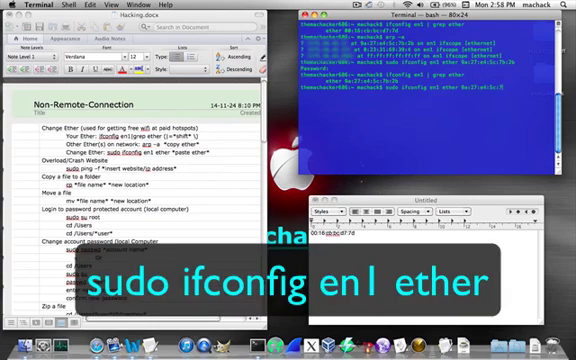
type("0")
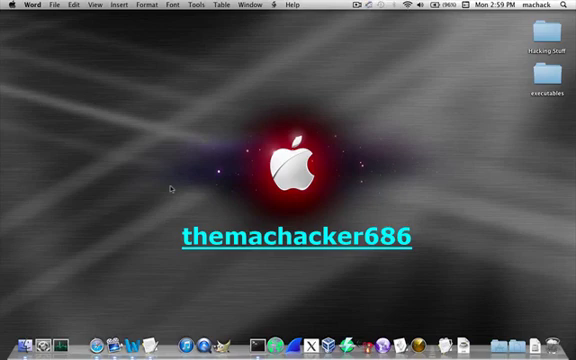
mouse_move(296, 96)
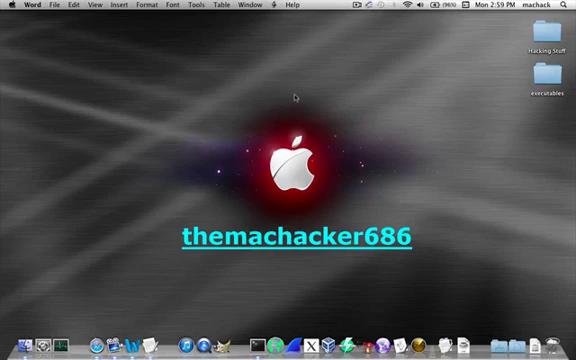